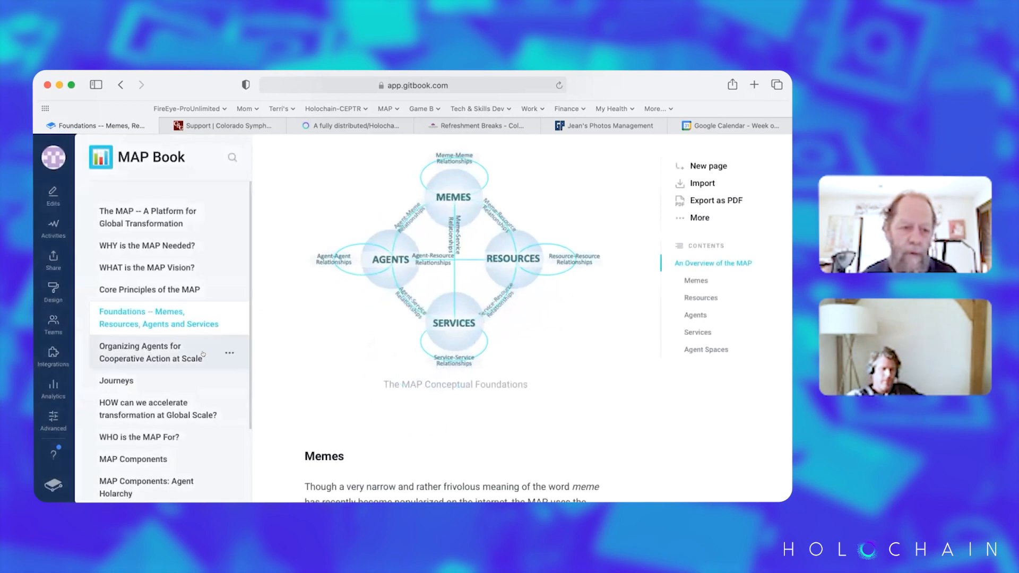
Scroll the sidebar and open the 'Organizing Agents for Cooperative Action at Scale' page.
scroll(down, 3)
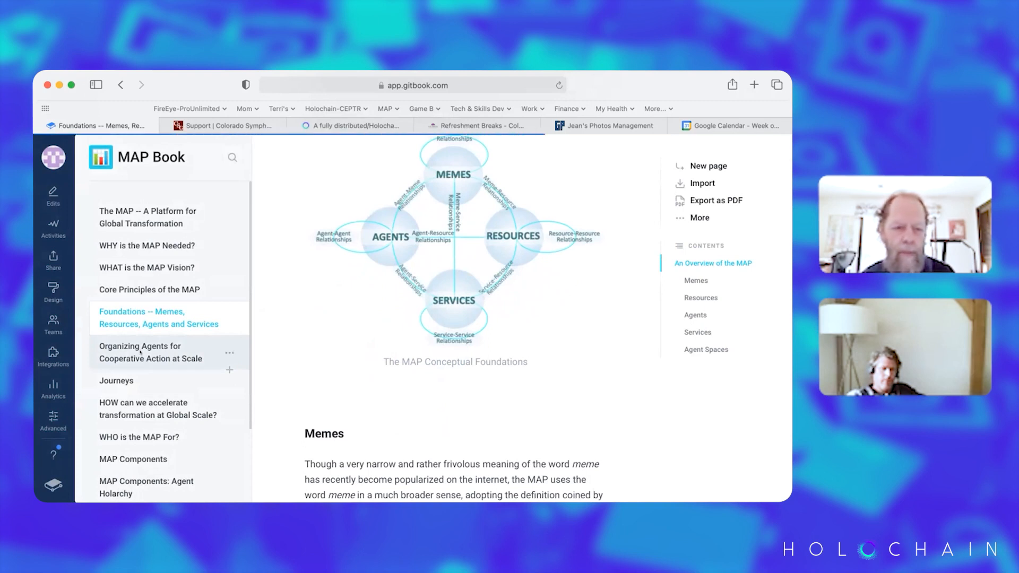
click(151, 352)
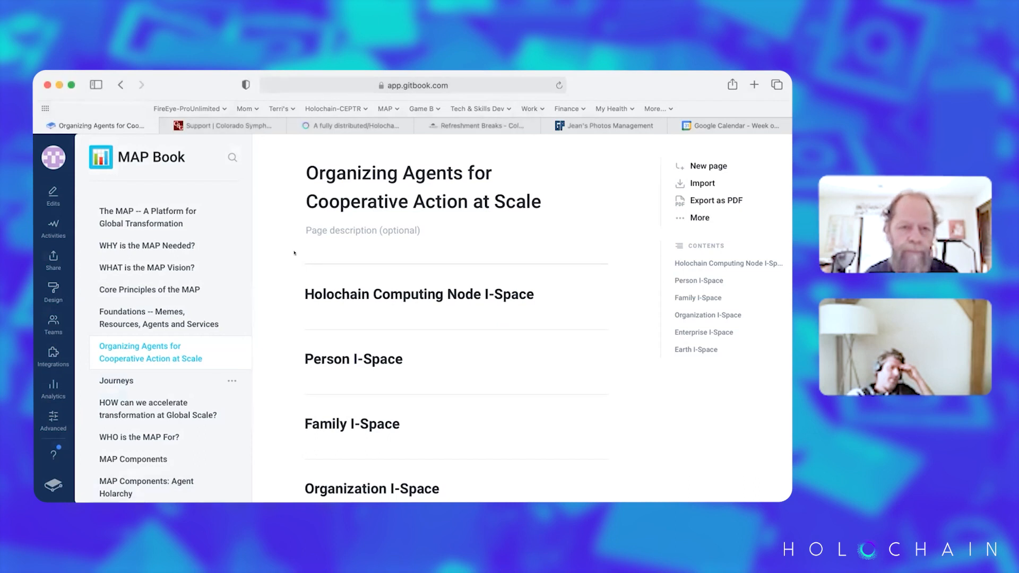
Open 'The MAP -- A Platform for Global Transformation' and show its 'Introducing the MAP' section.
click(147, 218)
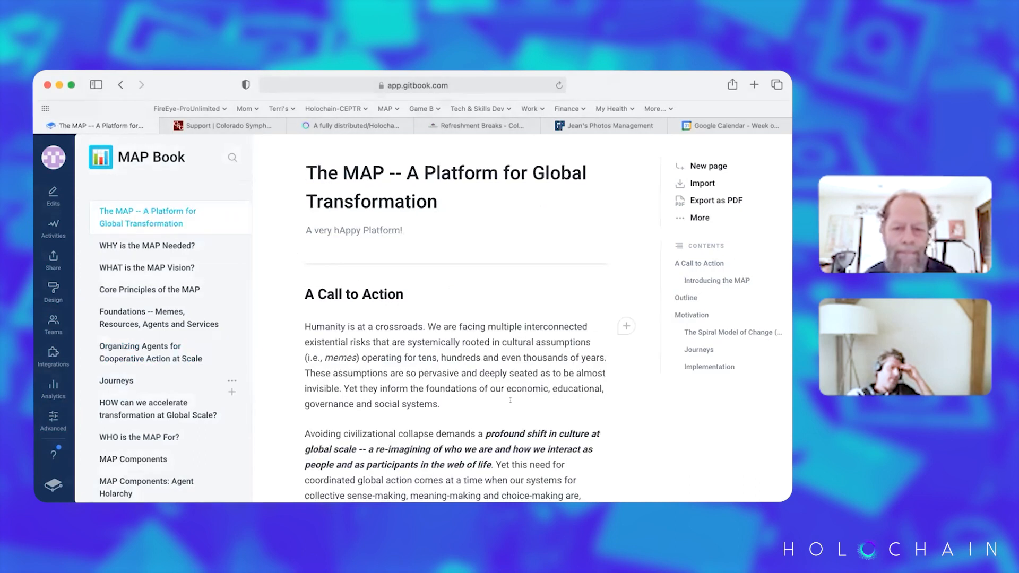
scroll(down, 3)
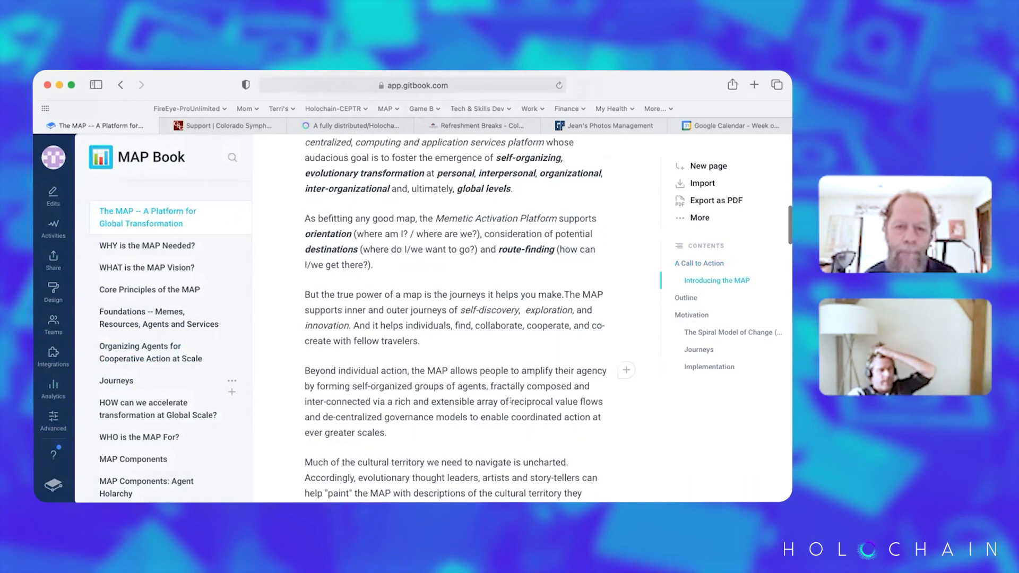
scroll(up, 3)
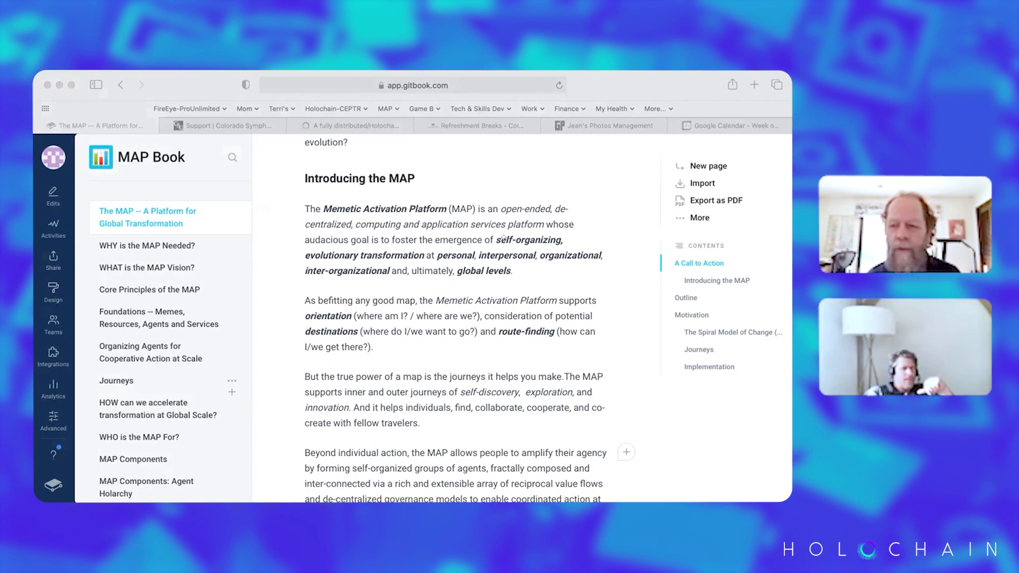
mouse_move(541, 188)
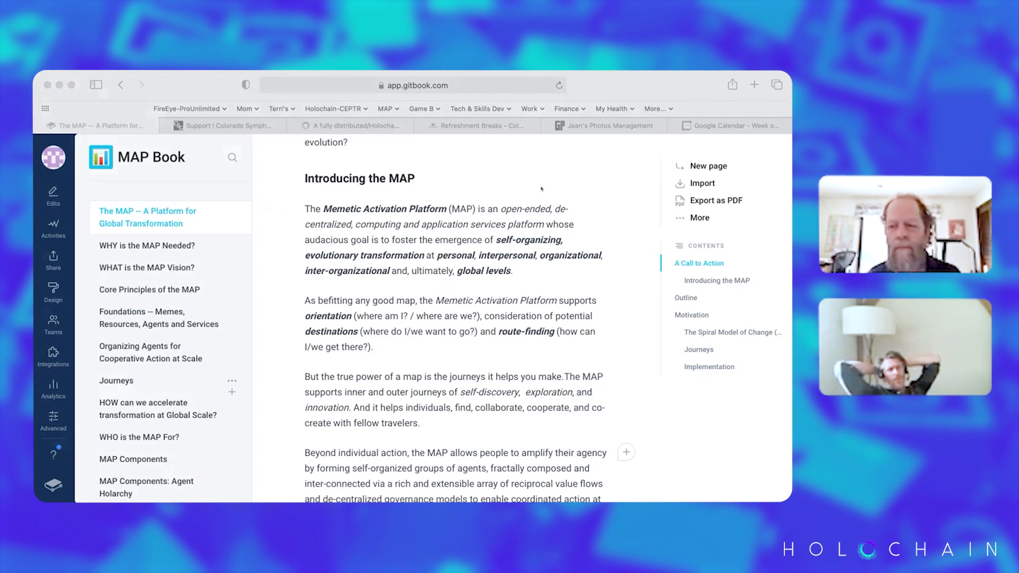
mouse_move(718, 95)
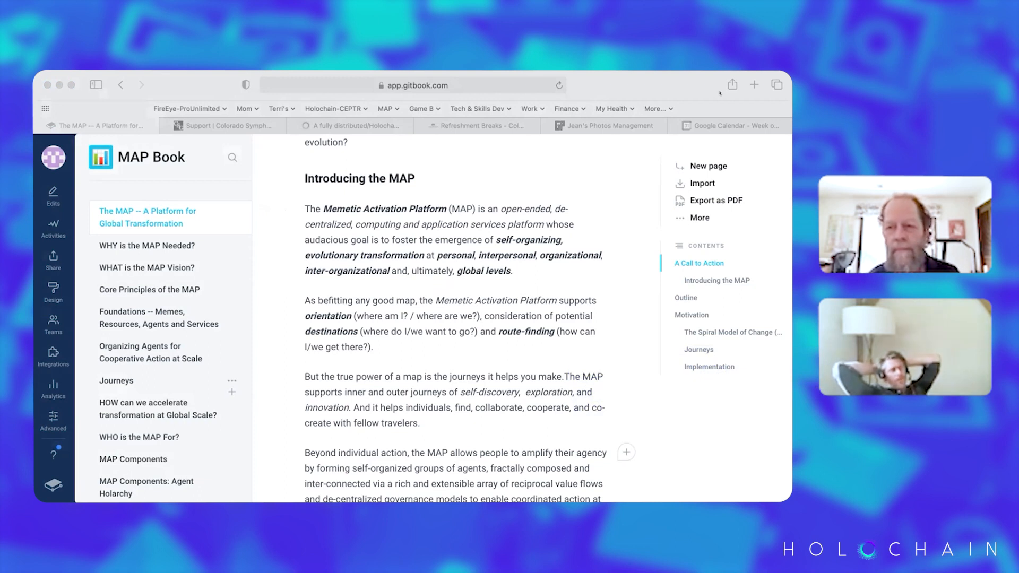